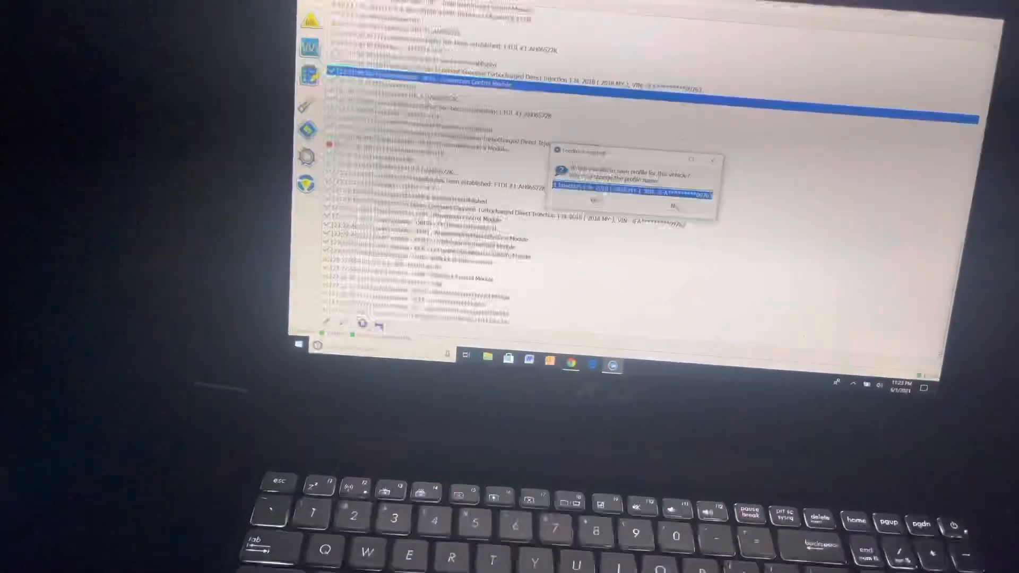
Continue the connection using the existing saved vehicle profile
click(674, 206)
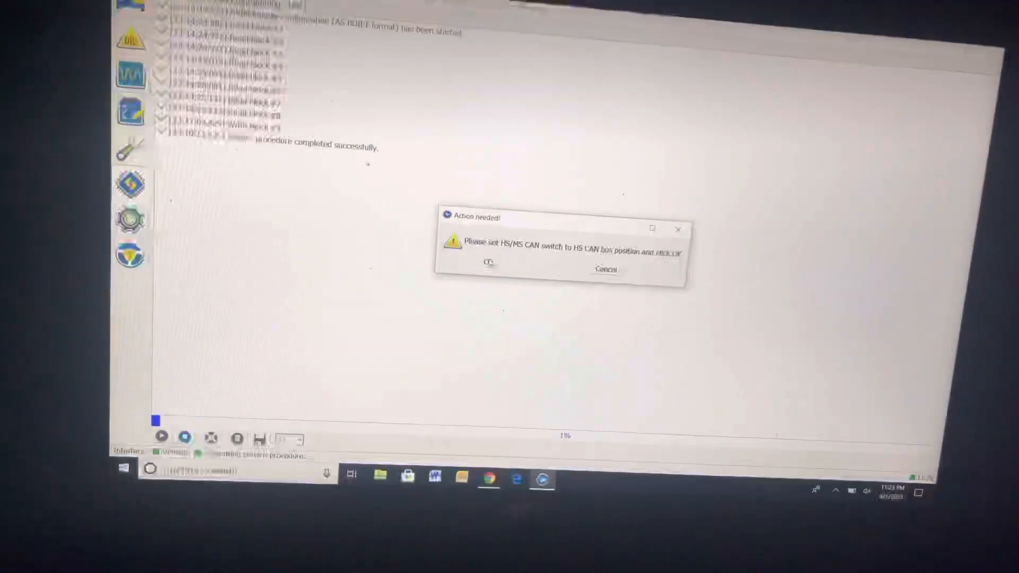
Confirm the HS/MS CAN switch is set to HS to begin APIM As-Built configuration
click(489, 264)
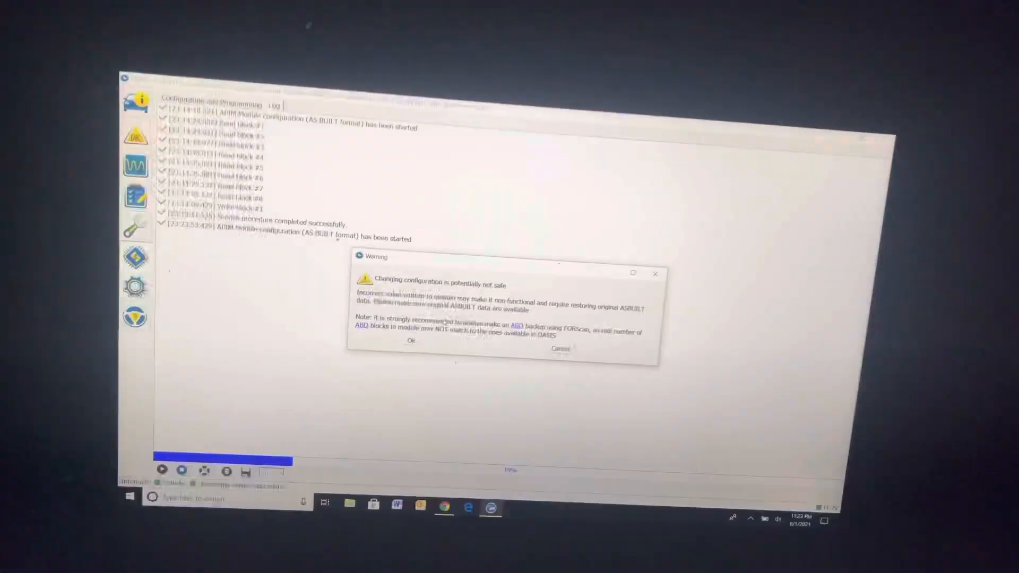